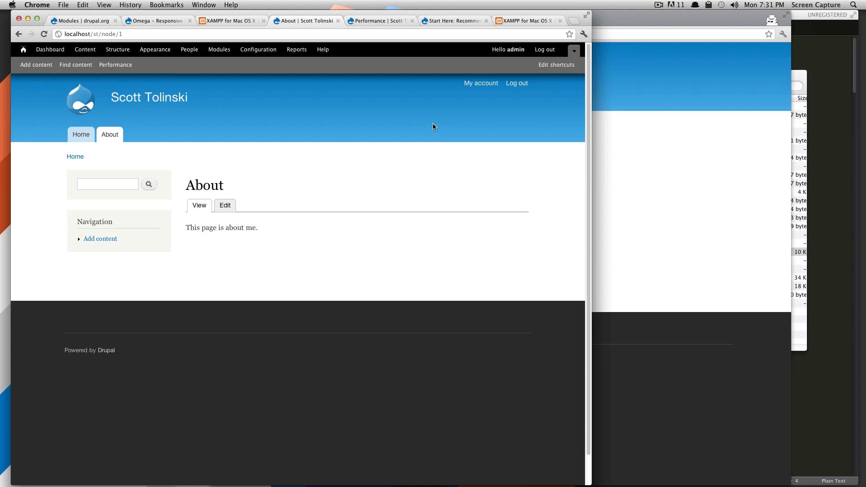
mouse_move(334, 139)
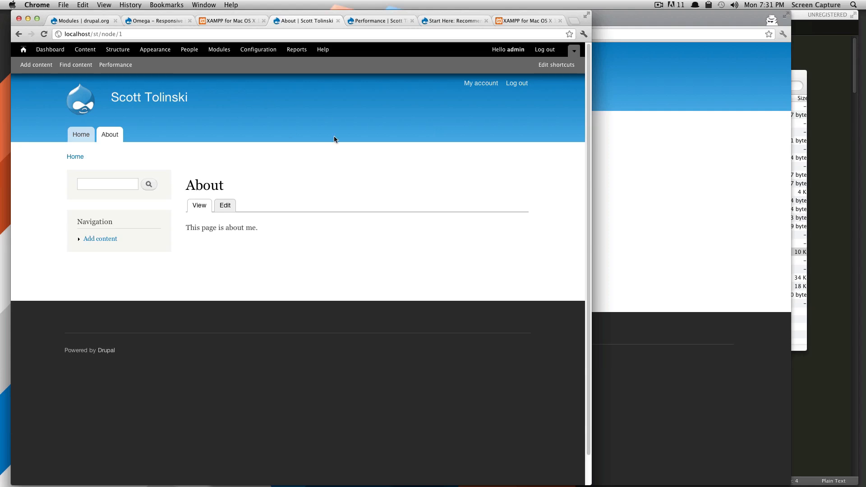
mouse_move(318, 135)
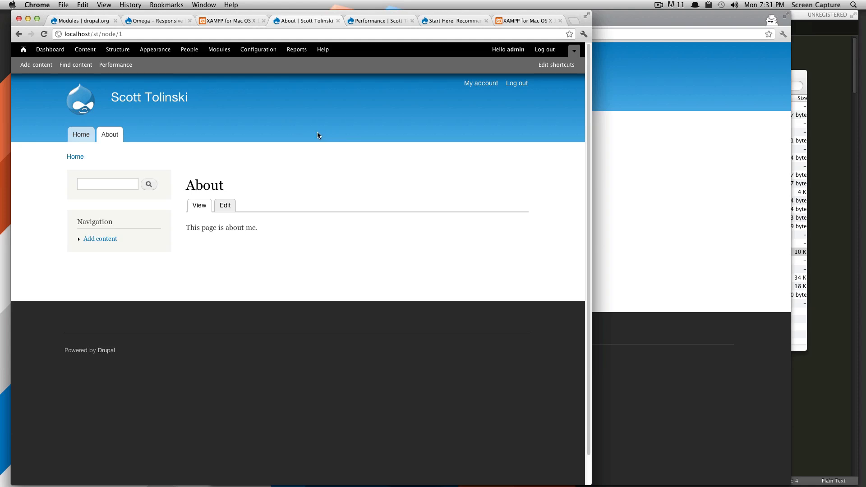
mouse_move(314, 108)
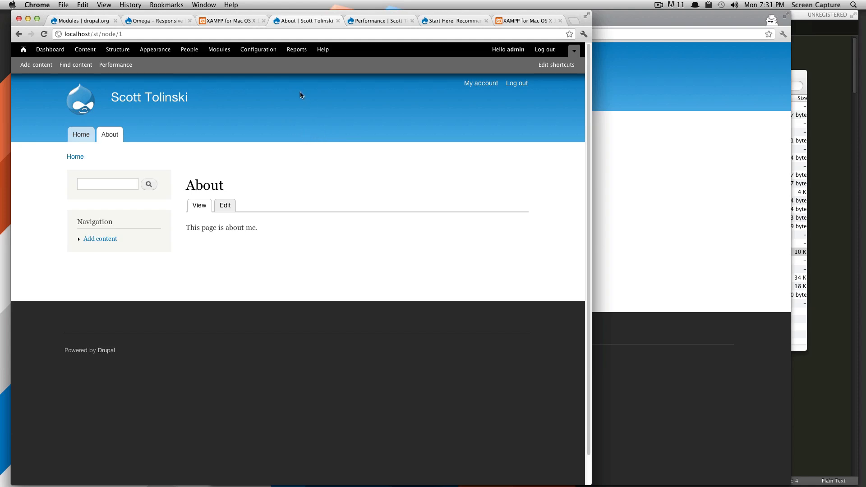
mouse_move(341, 104)
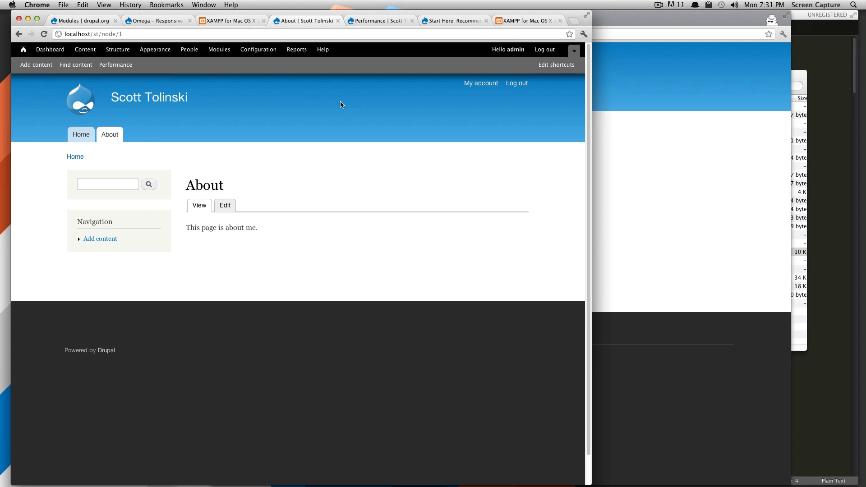
Open a blank Article creation form from Add content, dismissing the file picker unused.
click(36, 64)
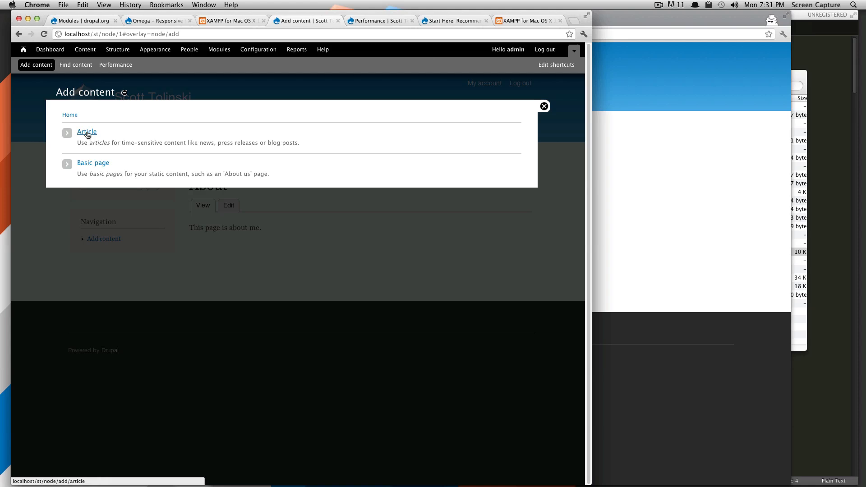
click(87, 131)
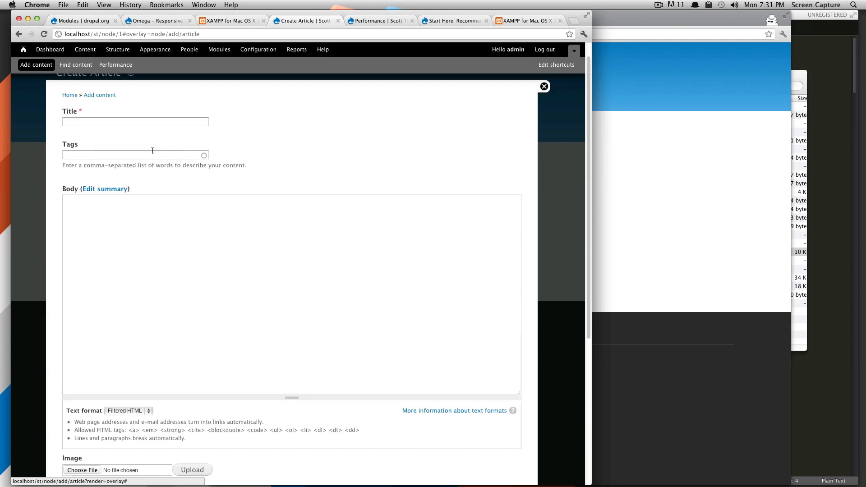
scroll(down, 3)
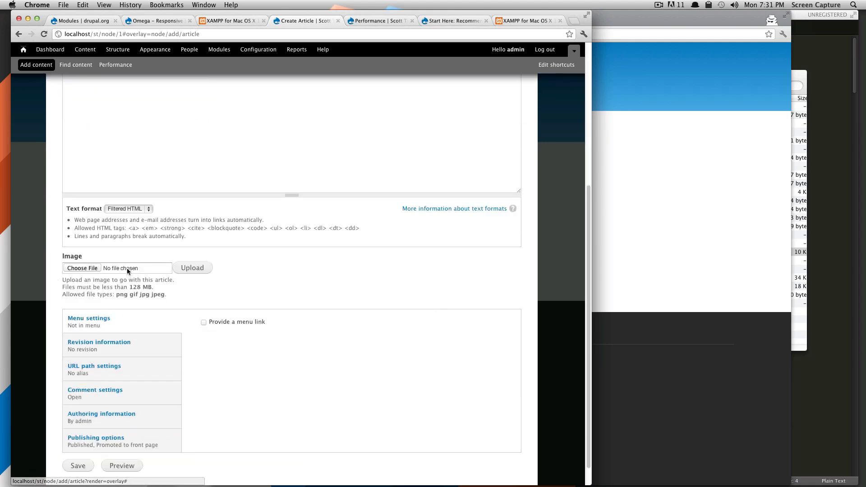
click(82, 268)
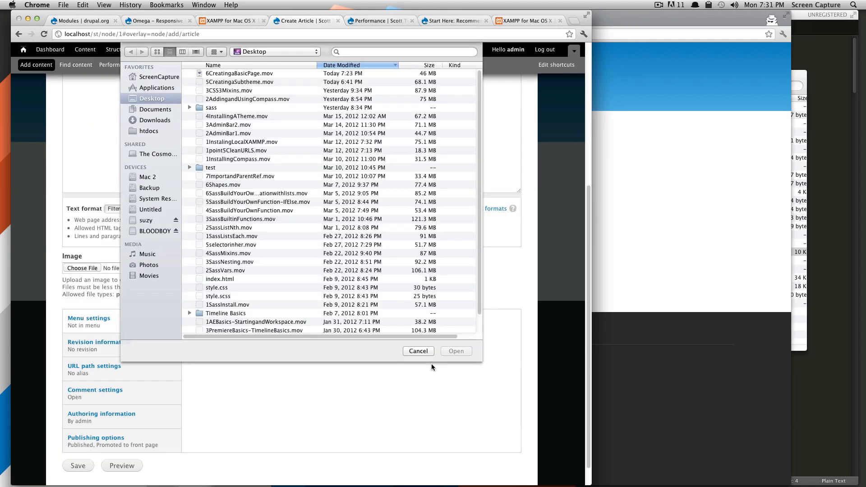
click(418, 351)
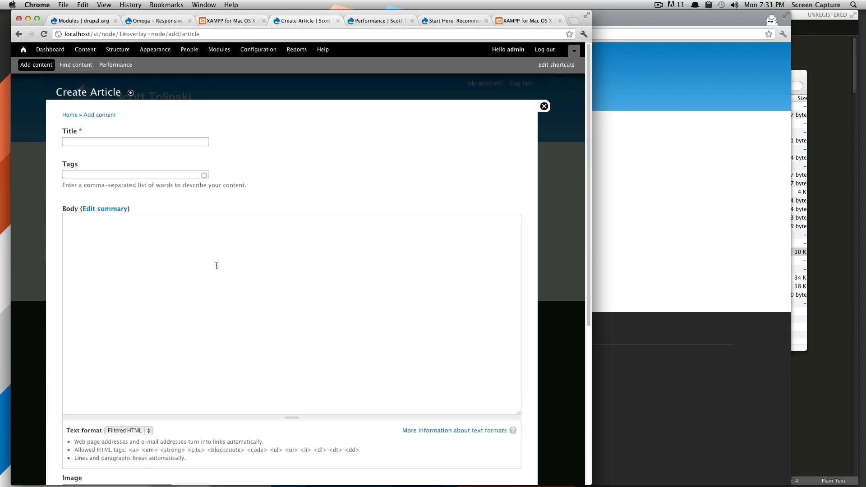
Enter title 'My First Drupal Article', tags 'article test' and body 'This is an article'.
click(135, 141)
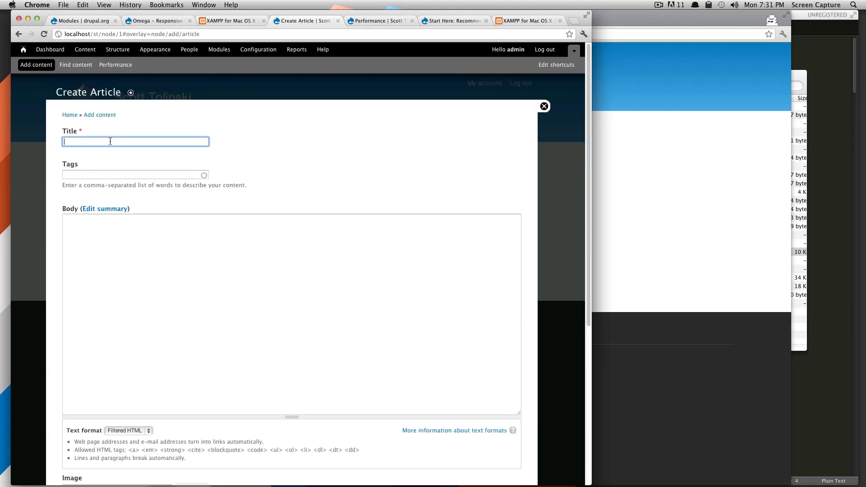
text(My First Drupal)
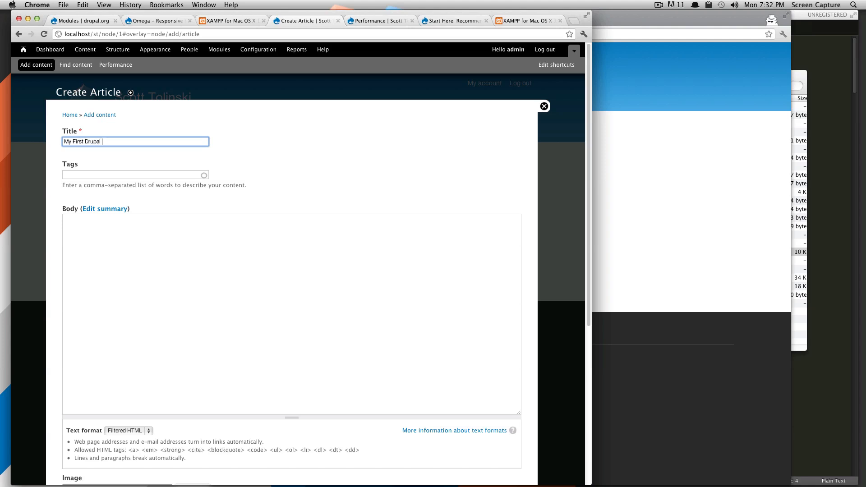
text(Aricle)
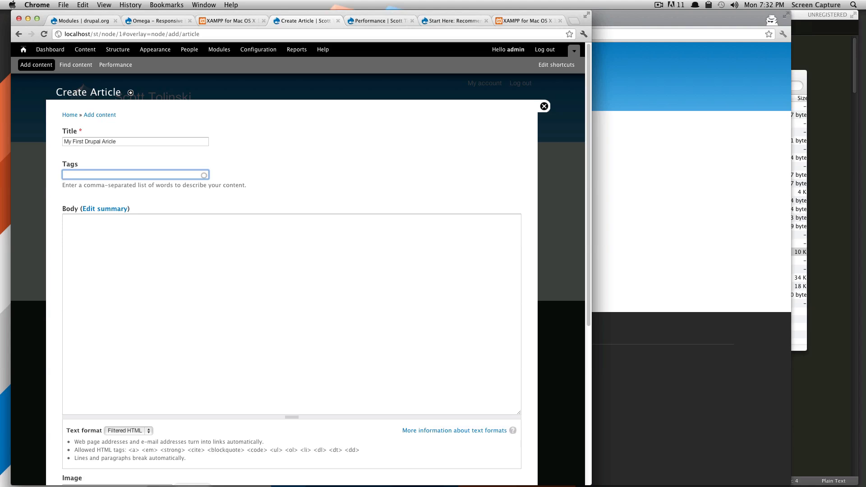
text(article test)
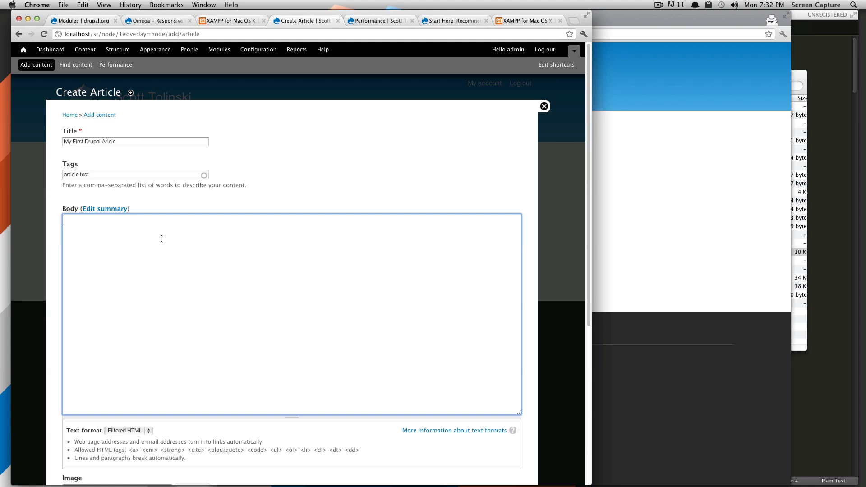
text(This is an)
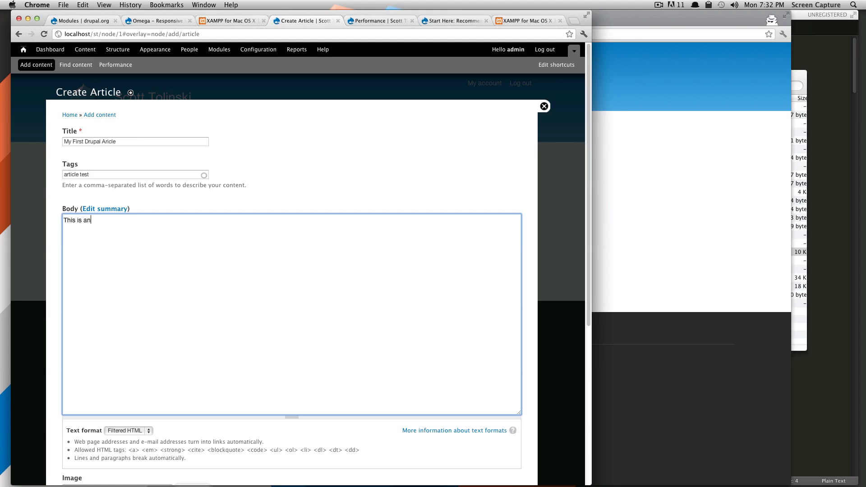
text(article)
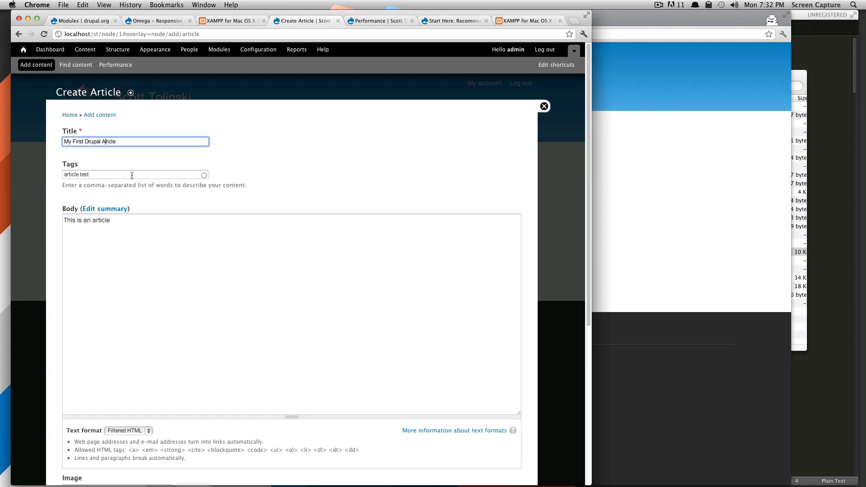
scroll(down, 3)
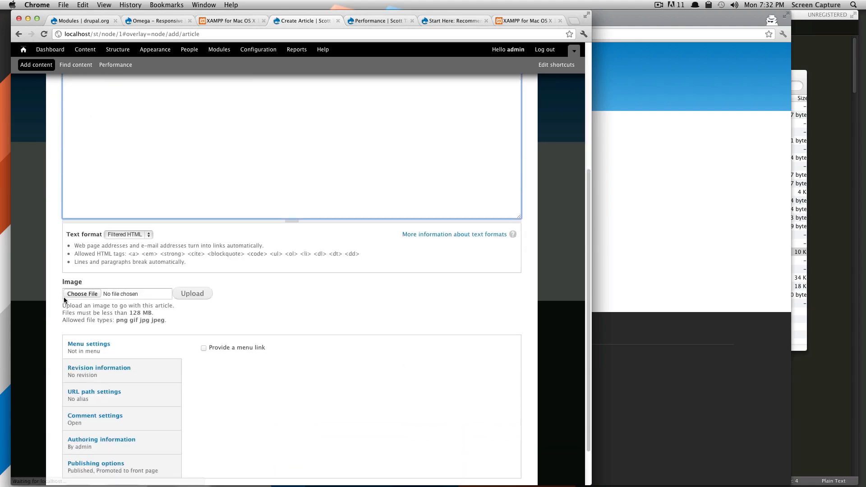
Pick isometric1.png from Downloads and upload it (100.38 KB) as the article image.
click(82, 293)
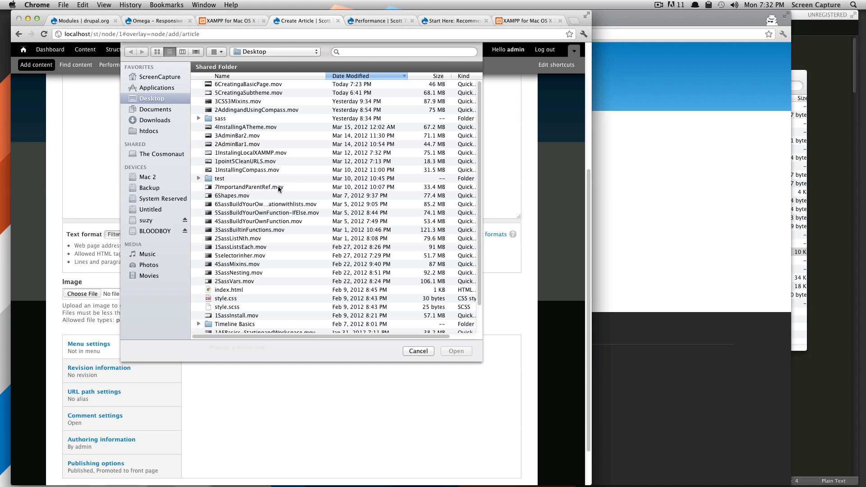
scroll(down, 3)
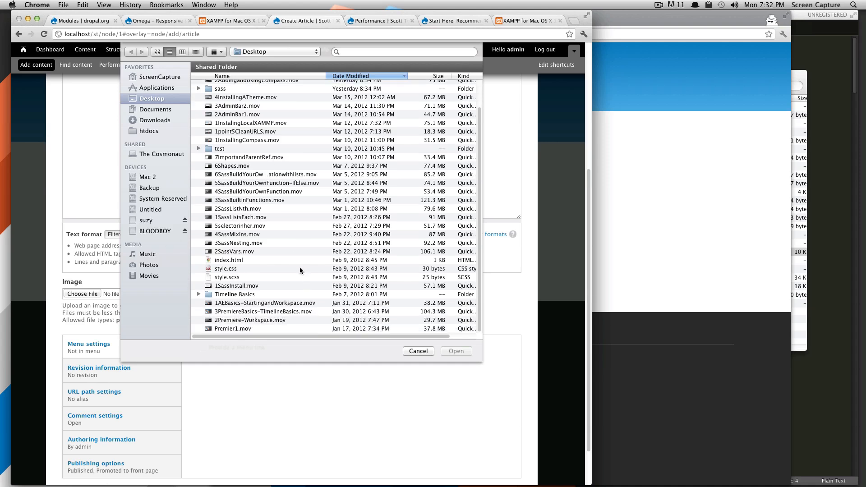
mouse_move(239, 286)
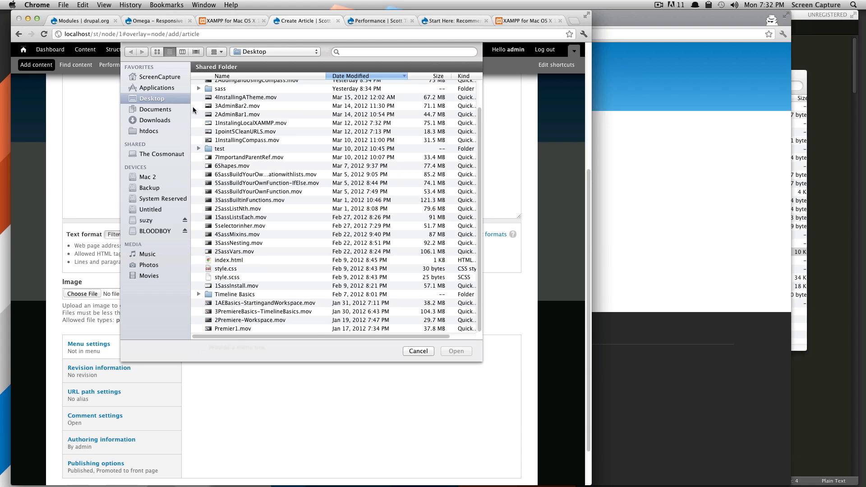
click(155, 109)
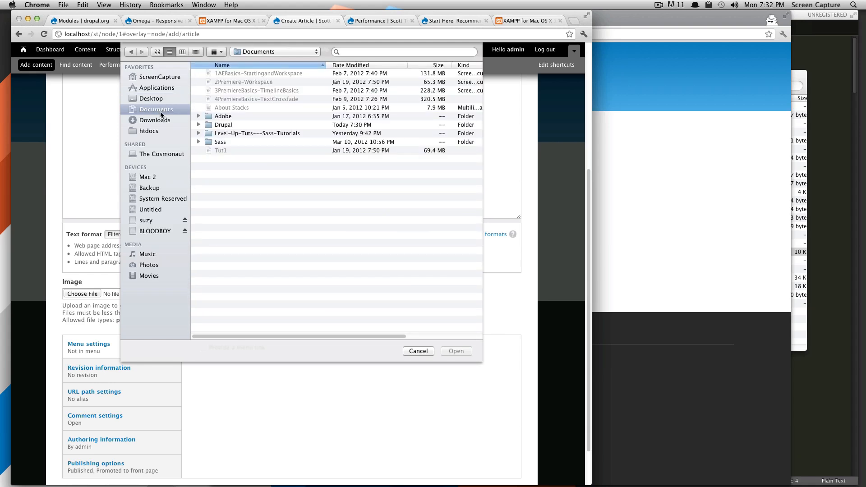
click(156, 119)
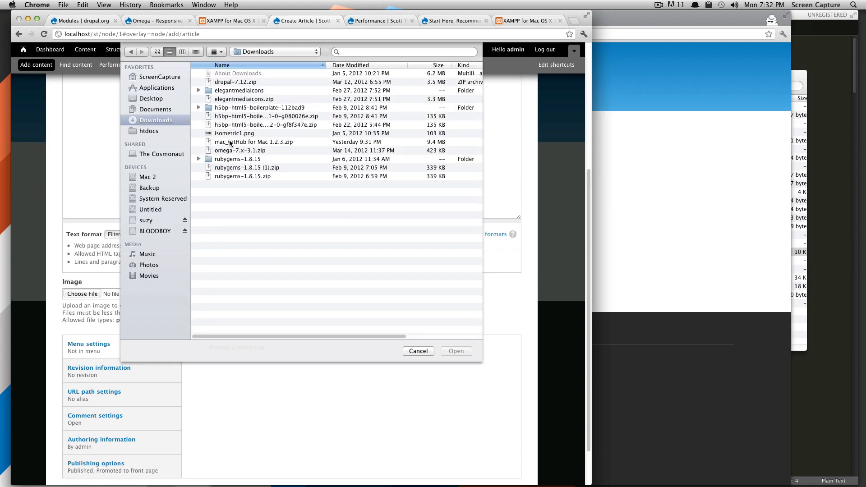
click(234, 133)
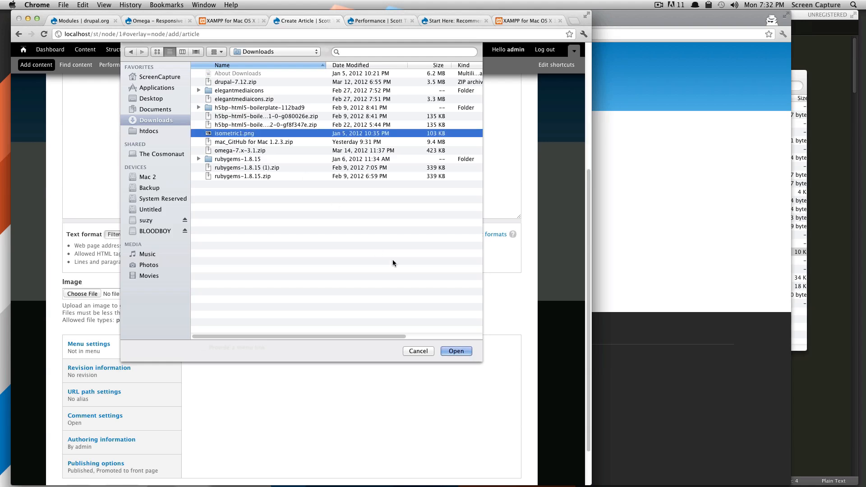
click(455, 350)
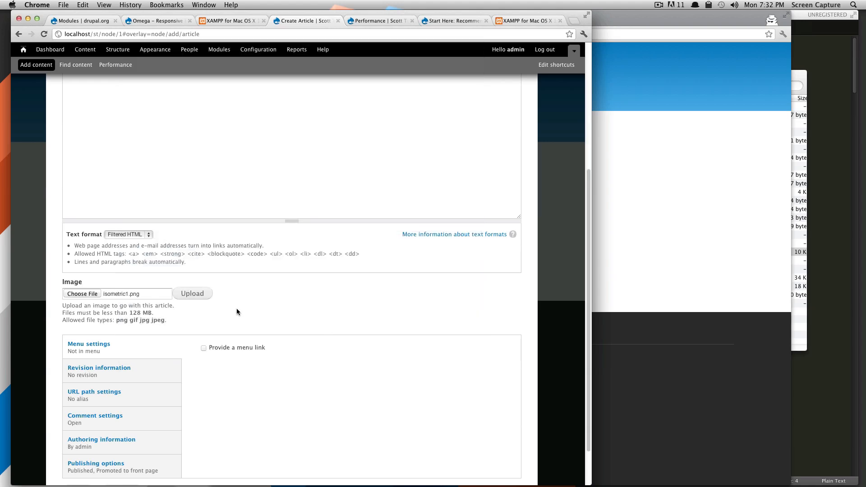
click(193, 293)
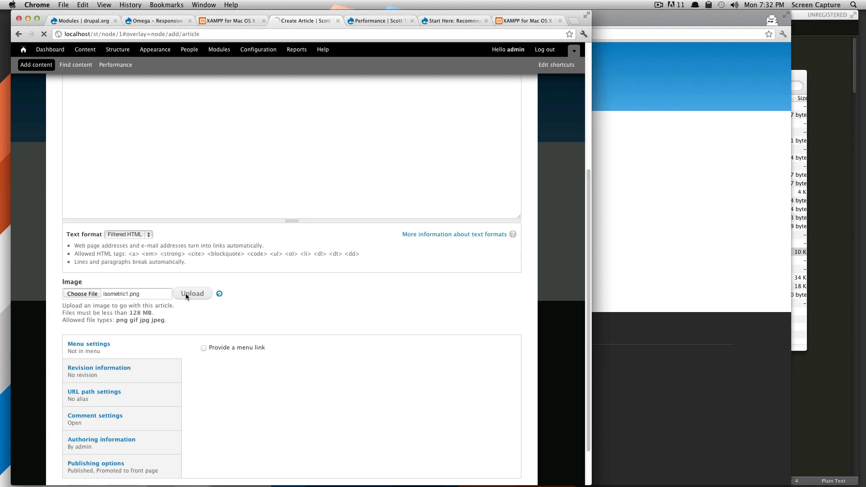
click(193, 293)
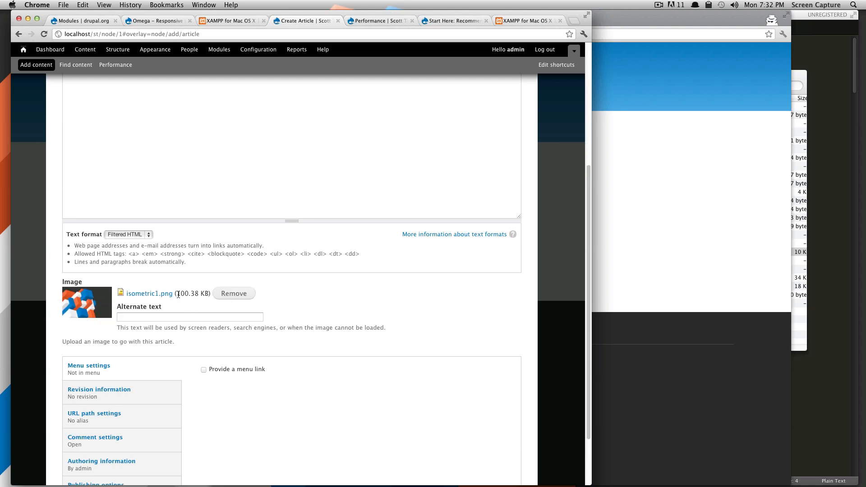
double_click(187, 293)
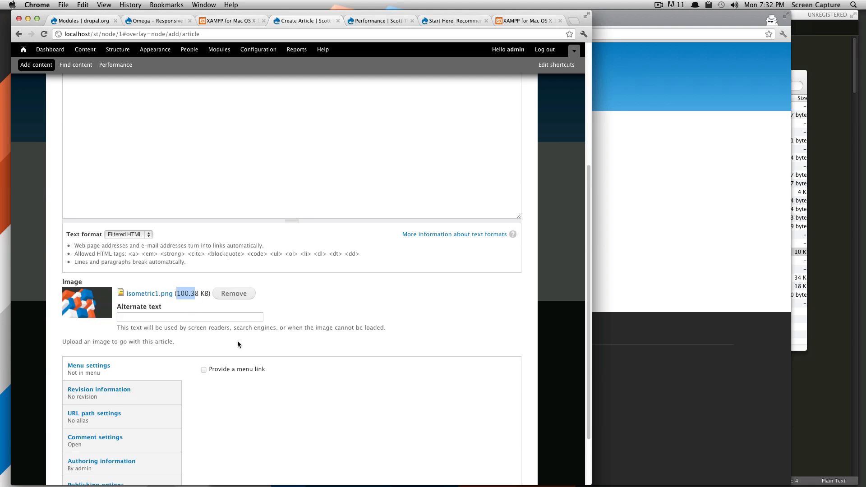
click(190, 316)
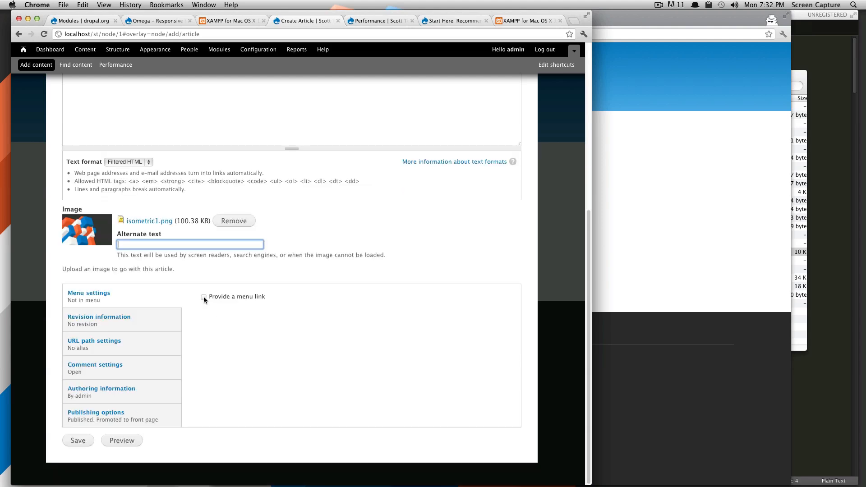
Check the Revision, URL path, Comment, Authoring and Publishing options tabs in turn.
click(99, 317)
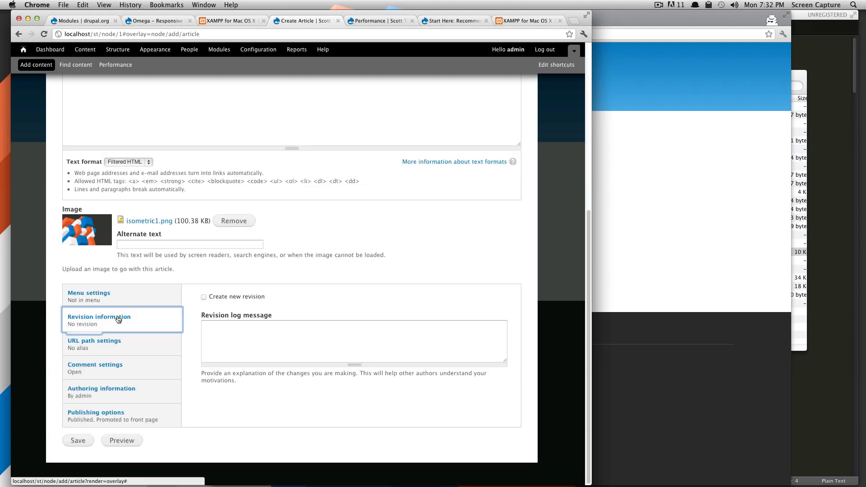
click(94, 340)
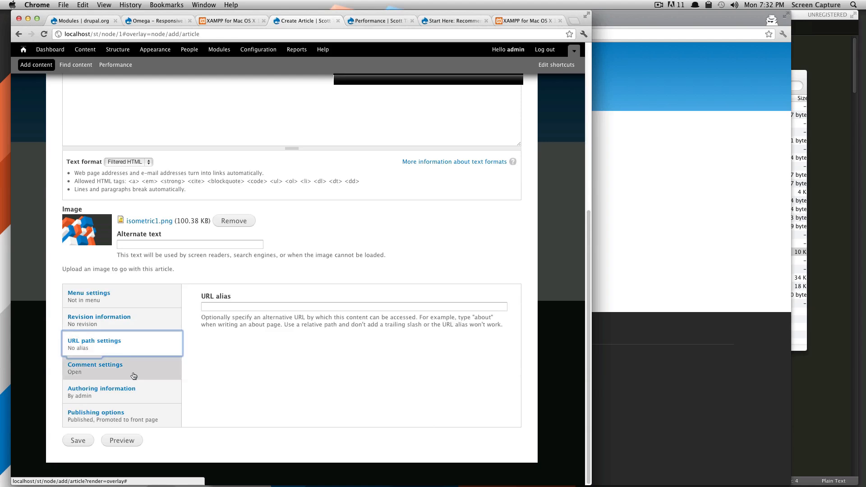
click(96, 368)
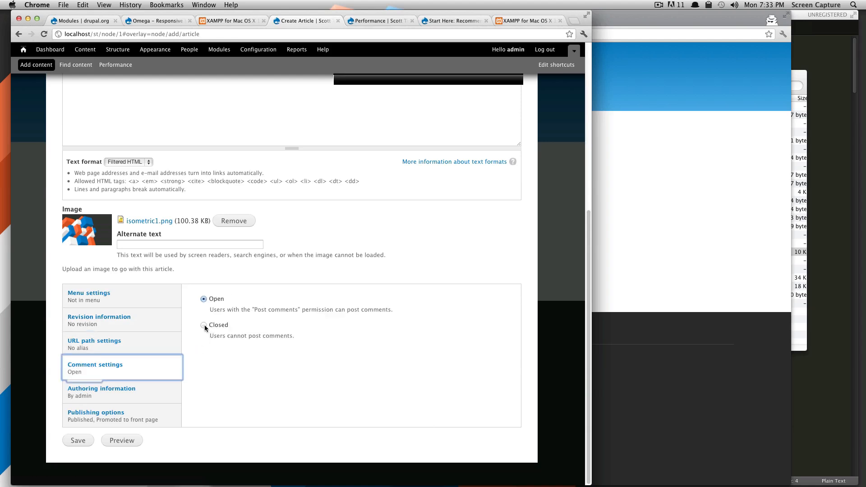
click(101, 388)
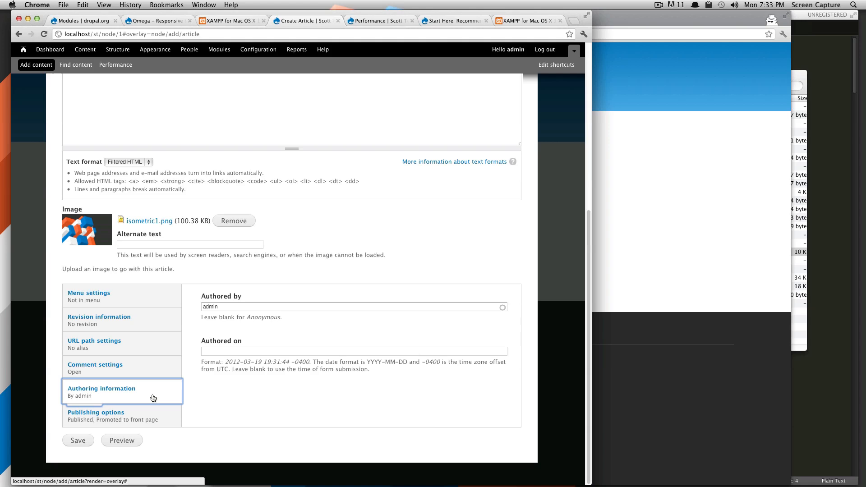
click(96, 414)
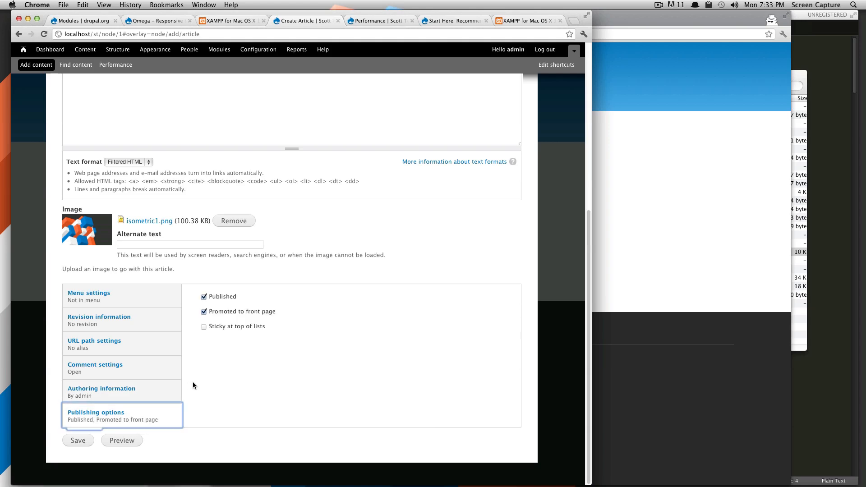
mouse_move(235, 315)
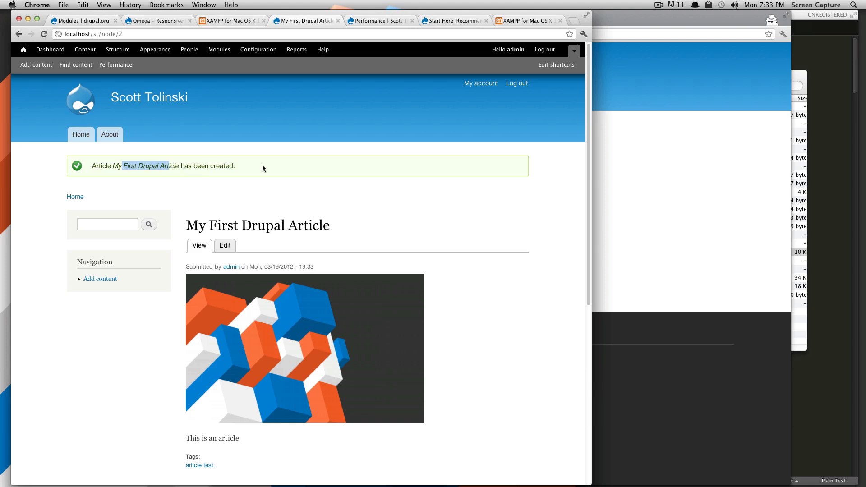
Save the article and scroll its page to confirm the image, body text and tags.
scroll(down, 3)
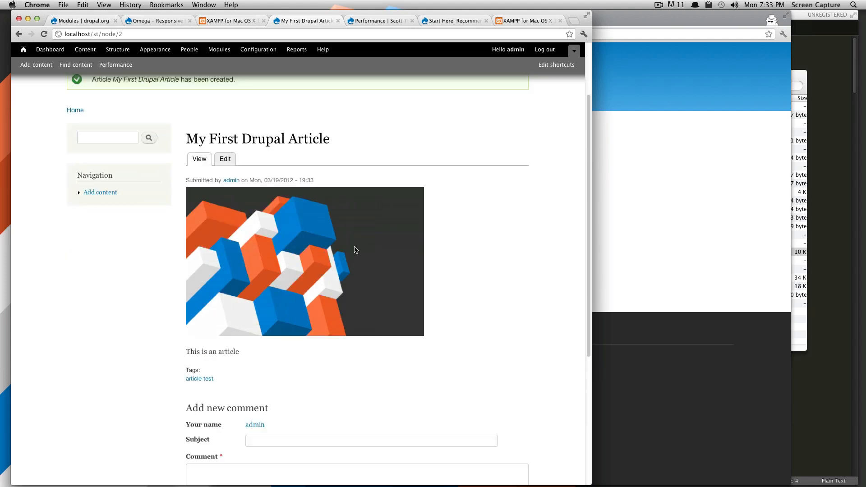
double_click(202, 180)
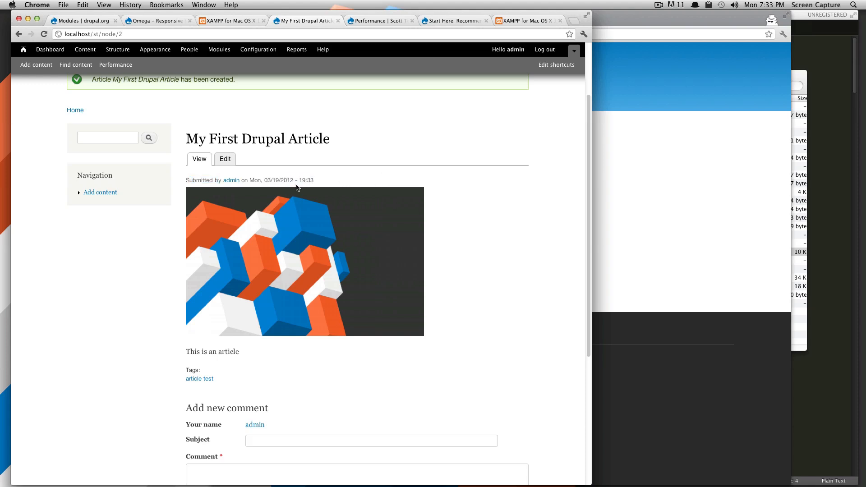
mouse_move(287, 188)
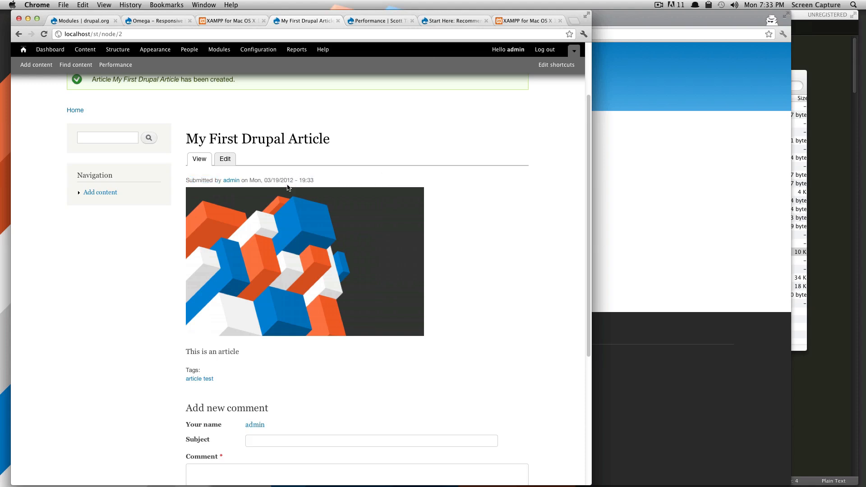
mouse_move(297, 187)
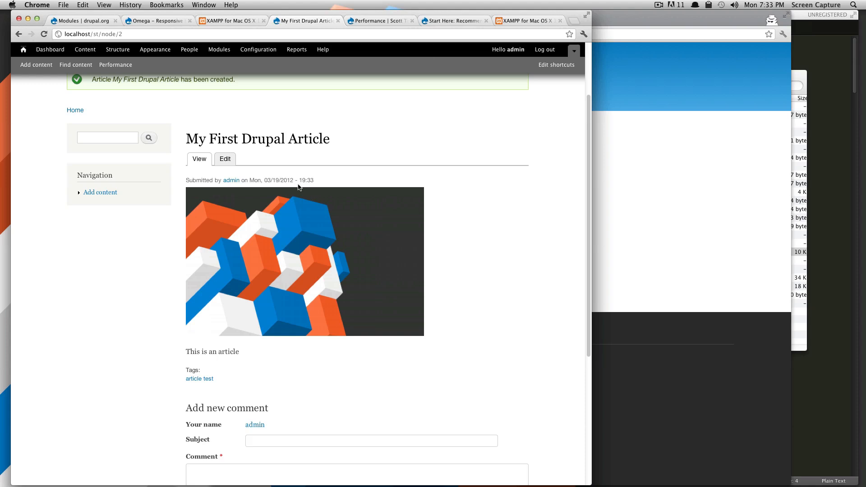
mouse_move(293, 184)
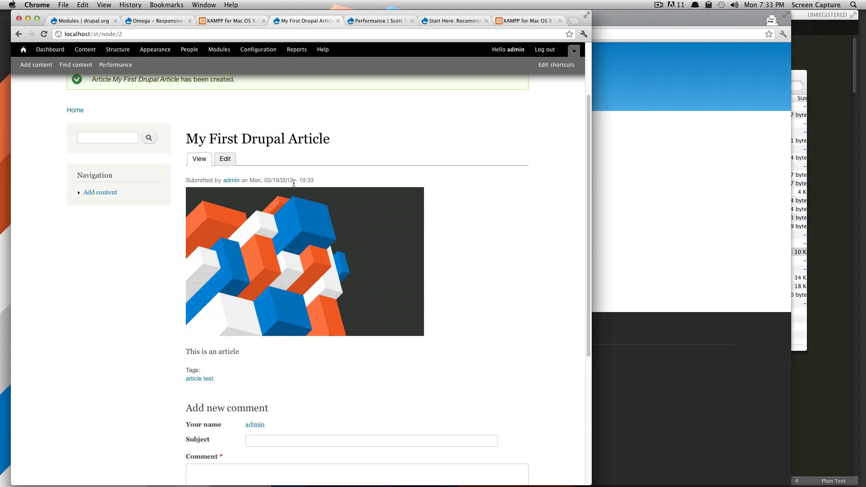
mouse_move(329, 184)
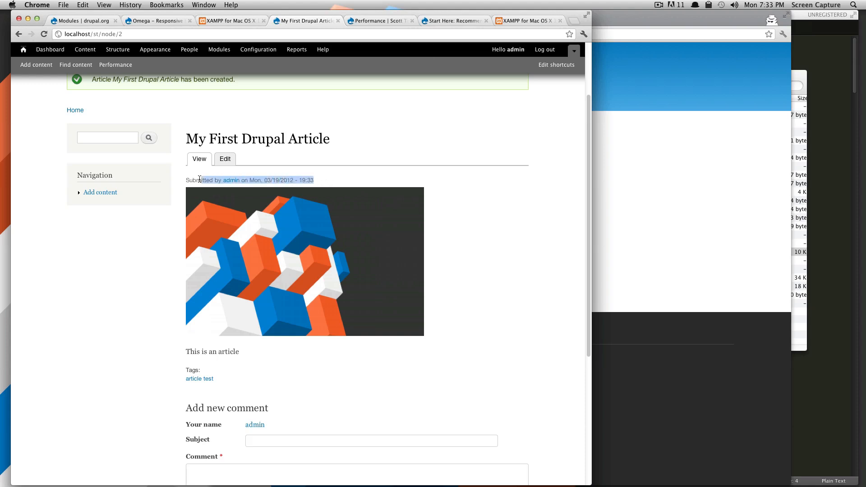
scroll(down, 3)
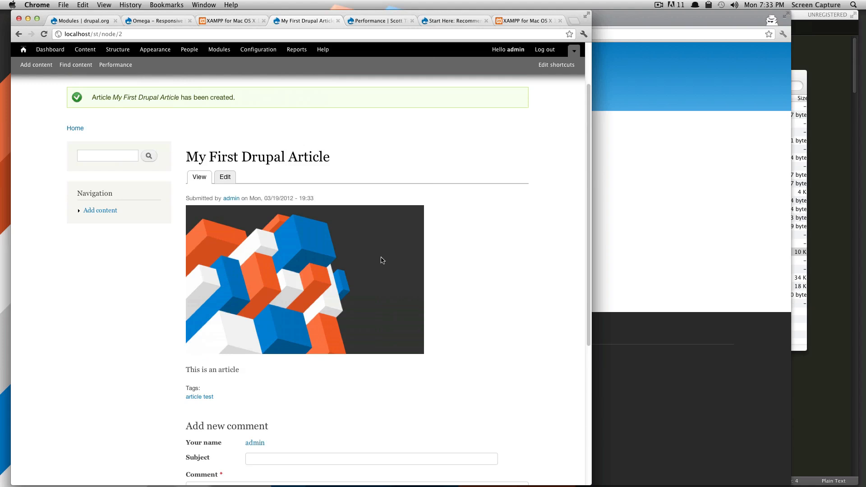
mouse_move(311, 197)
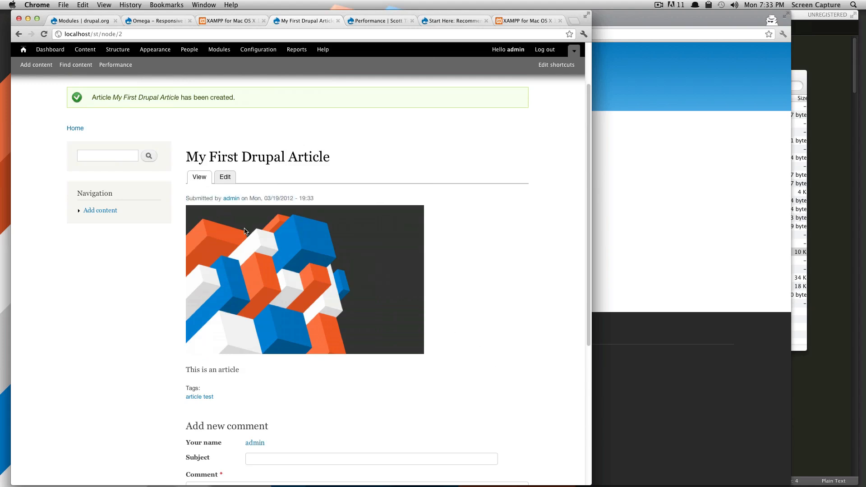
scroll(down, 3)
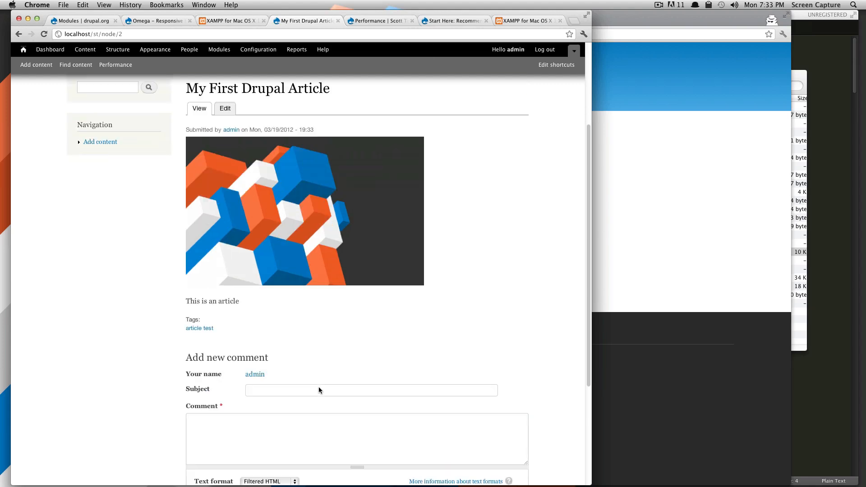
scroll(down, 3)
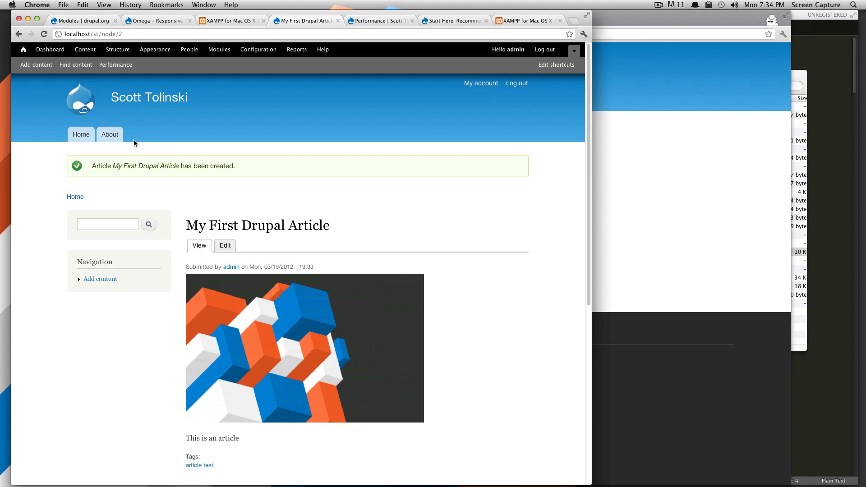
mouse_move(143, 133)
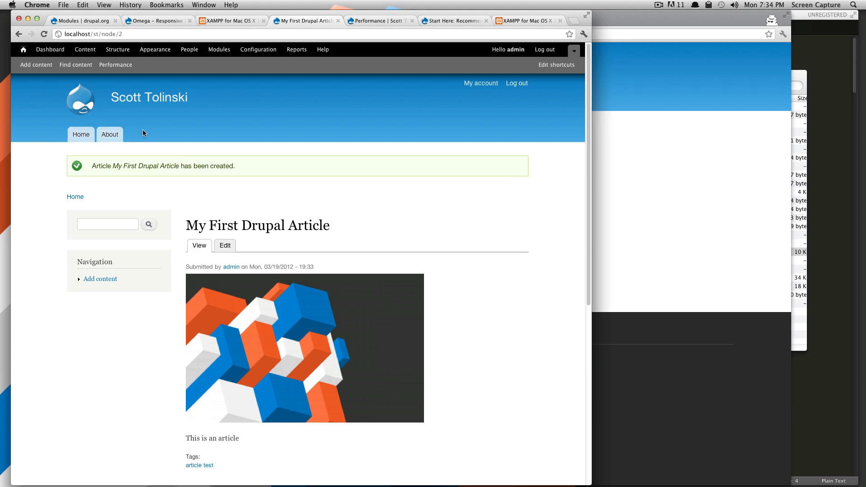
mouse_move(160, 137)
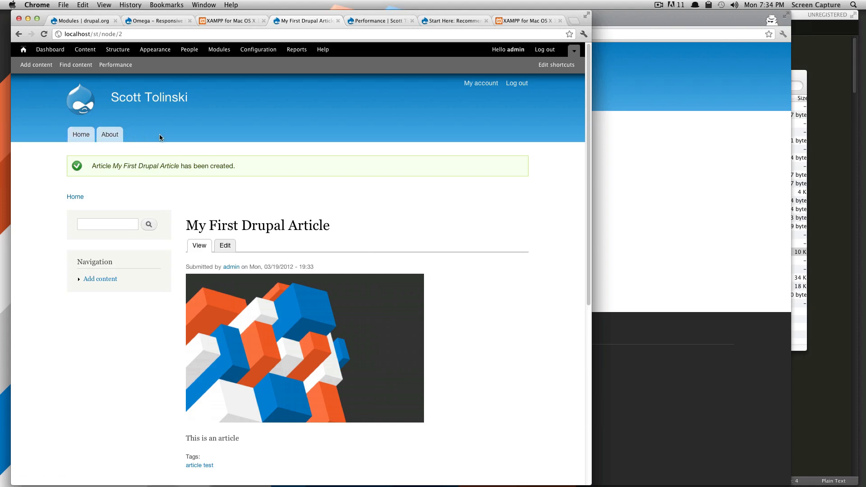
Go to the Home page to see the article's teaser listing.
click(81, 135)
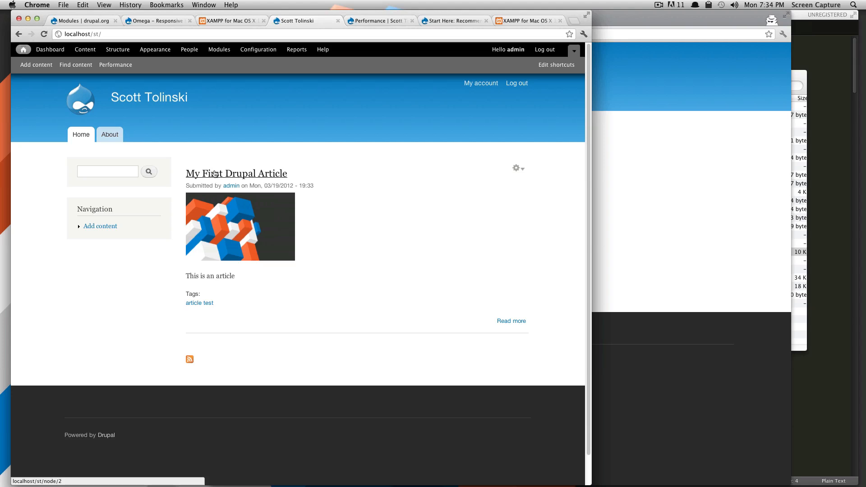
mouse_move(230, 166)
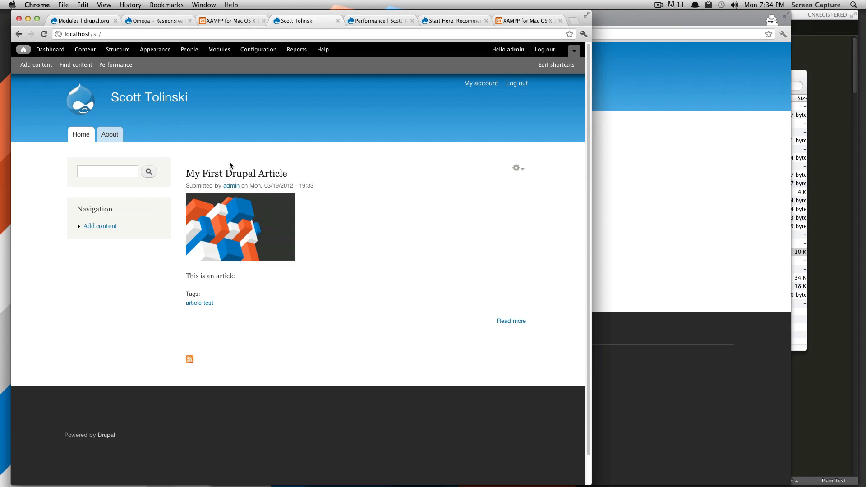
mouse_move(231, 183)
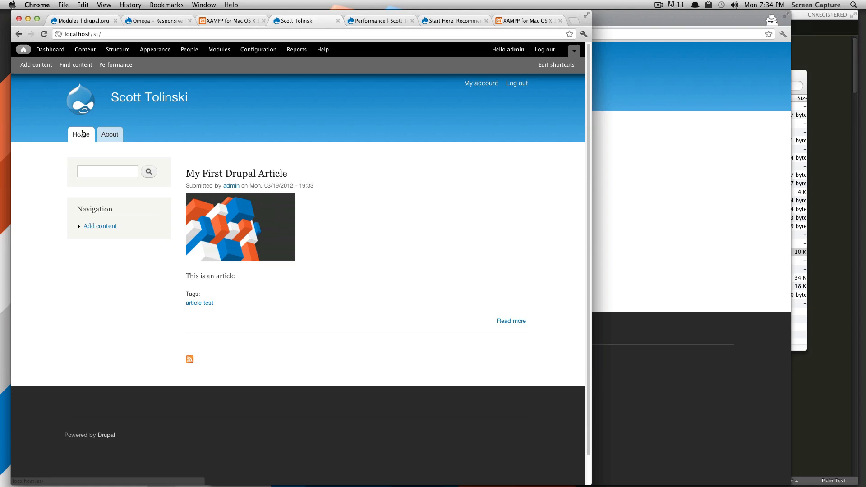
click(109, 134)
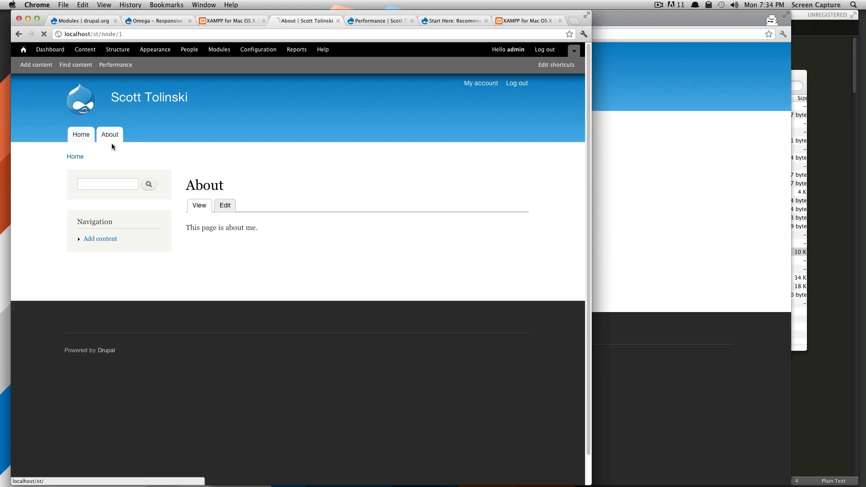
click(80, 135)
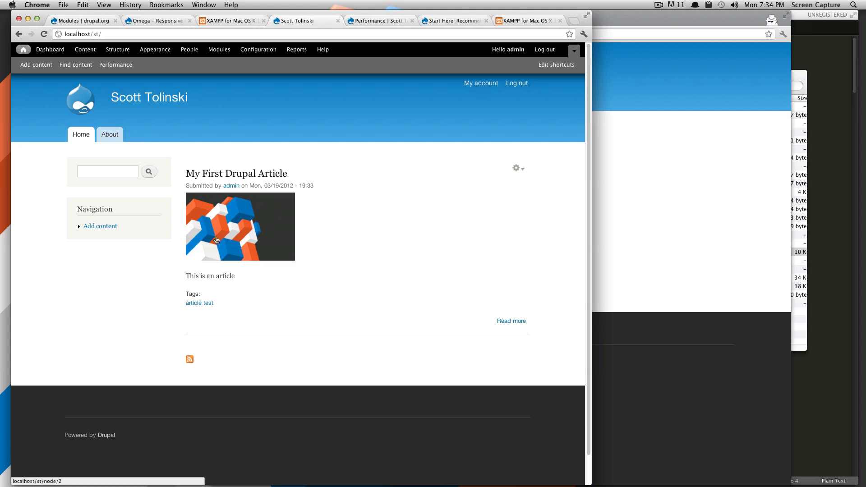
mouse_move(477, 209)
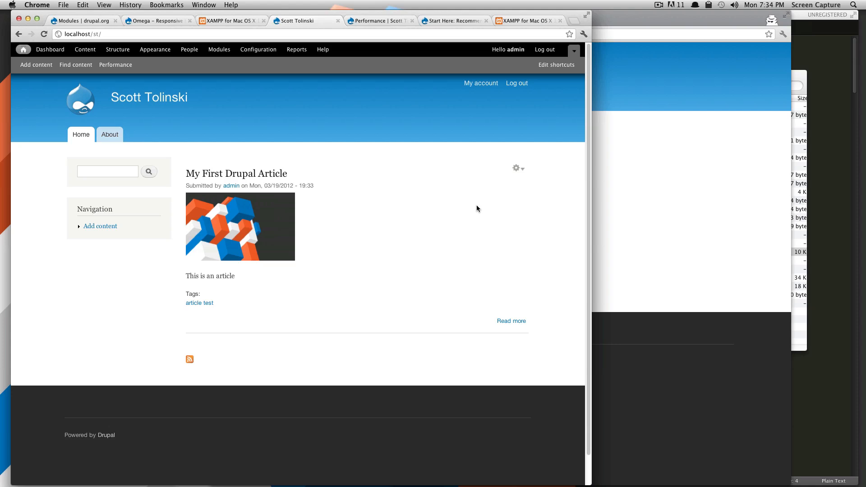
mouse_move(394, 228)
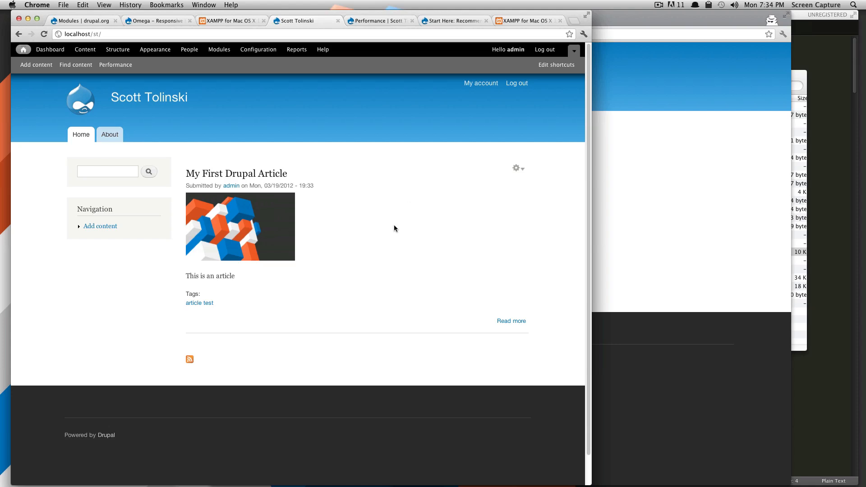
mouse_move(392, 318)
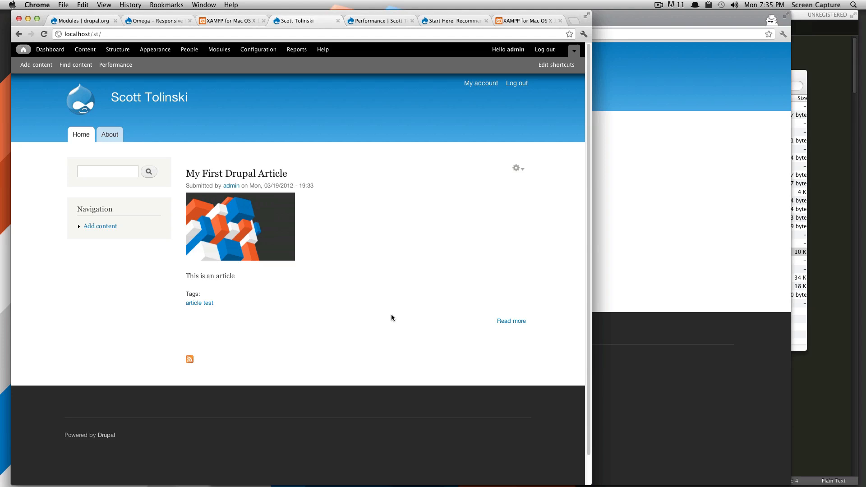